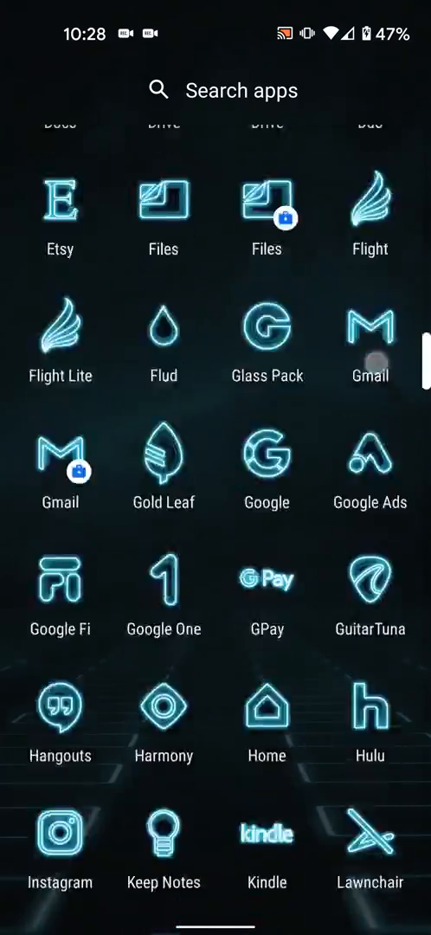
Step: Scroll the neon app drawer, then browse the icon pack's Icons catalogue through its categories
scroll(down, 3)
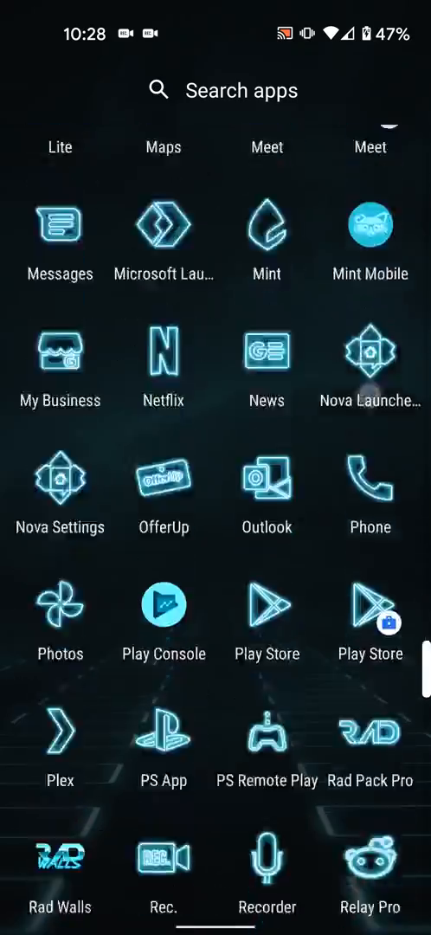
scroll(down, 3)
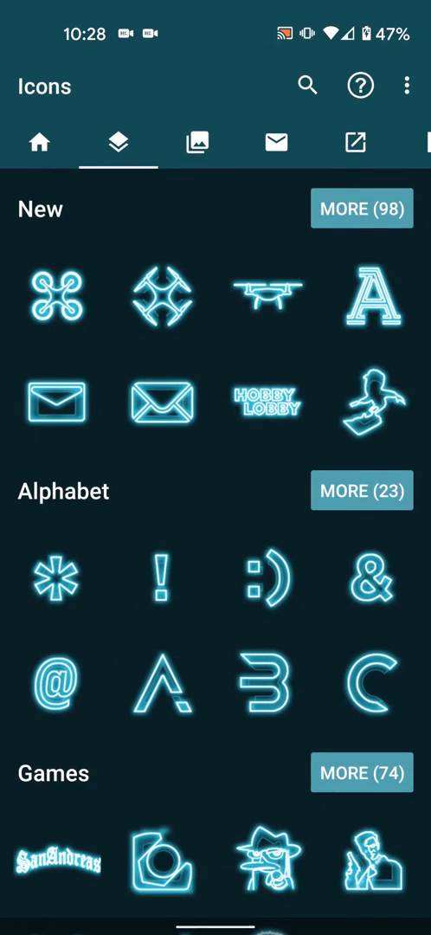
scroll(down, 3)
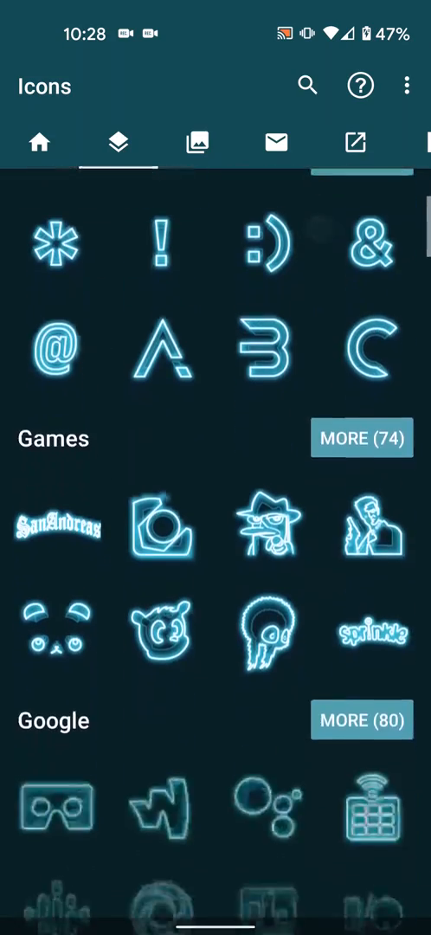
scroll(down, 3)
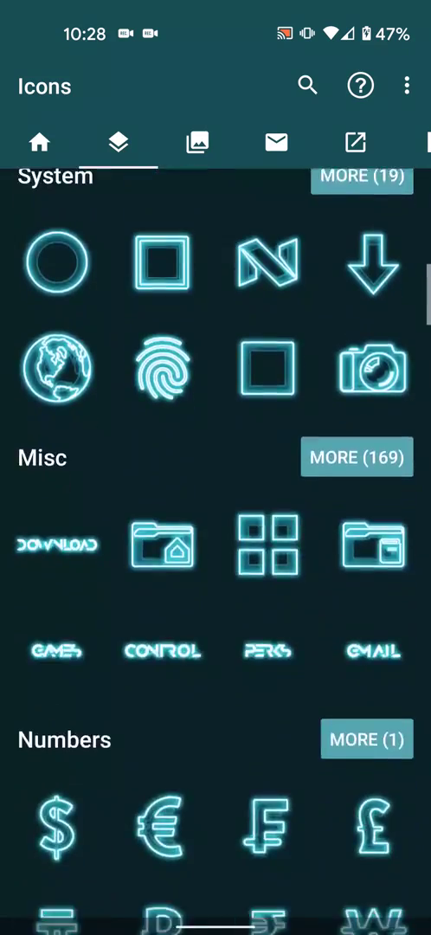
scroll(down, 3)
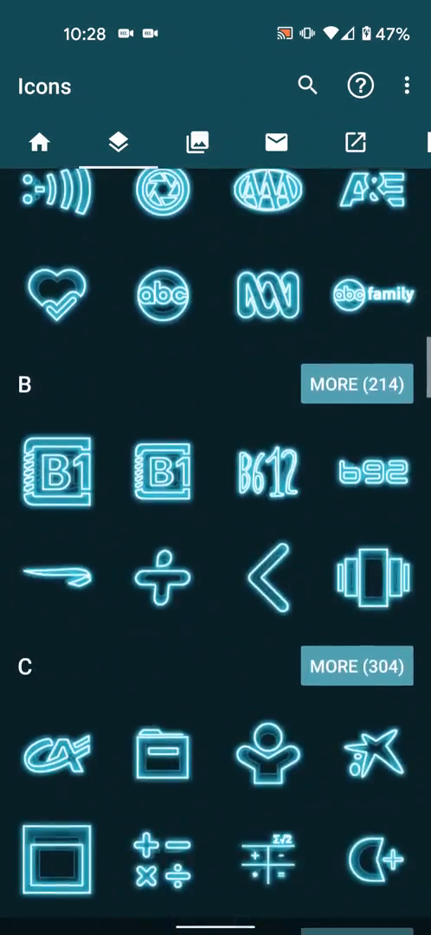
scroll(down, 3)
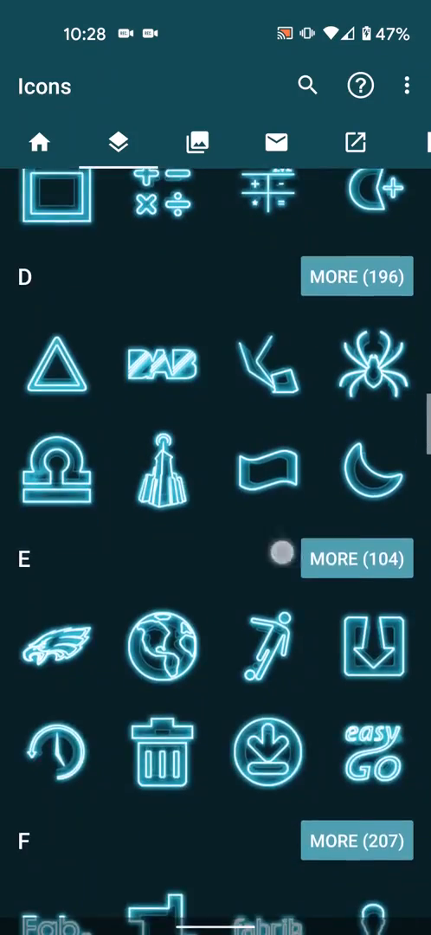
scroll(down, 3)
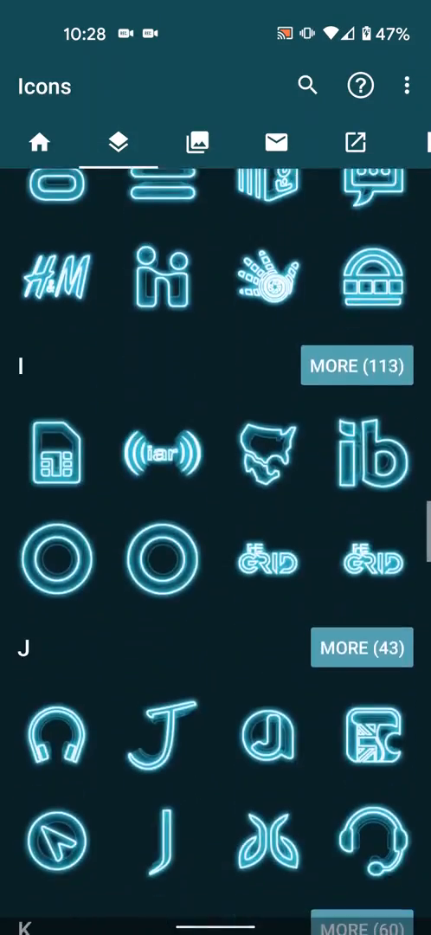
Step: Switch to the pack's Wallpapers collection and scroll through The Grid thumbnails
click(197, 142)
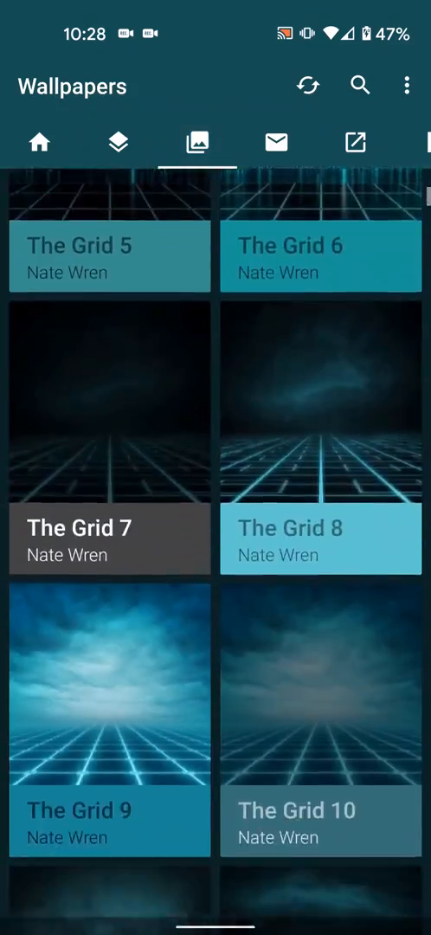
scroll(down, 3)
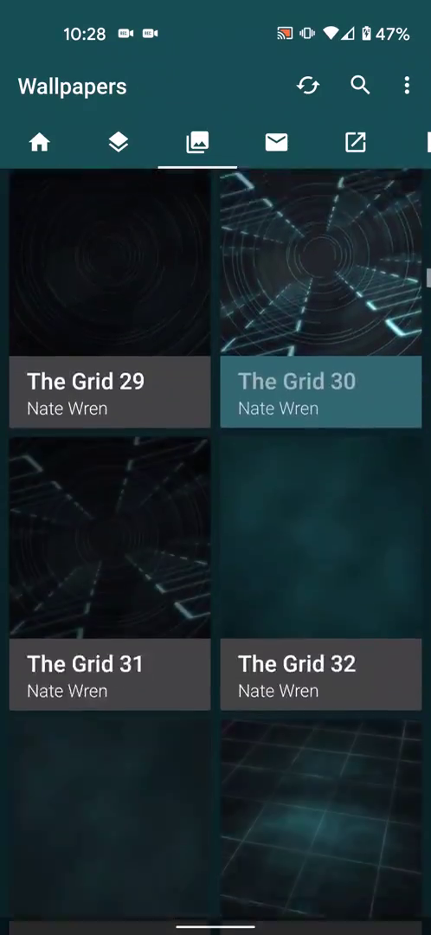
scroll(down, 3)
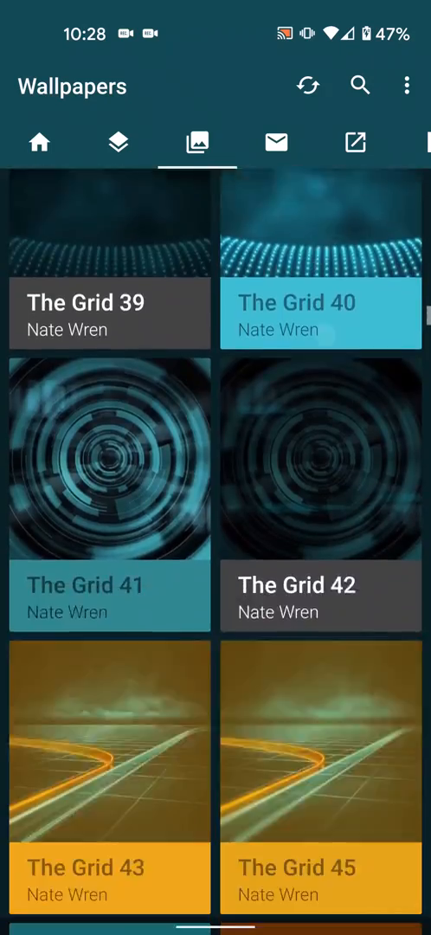
scroll(down, 3)
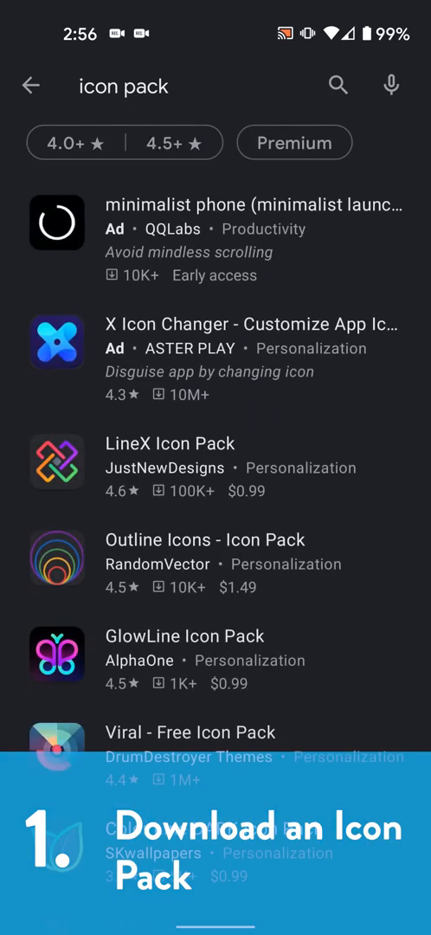
Step: Scroll the Play Store icon pack results, then pick an installed pack in the launcher's chooser
scroll(down, 3)
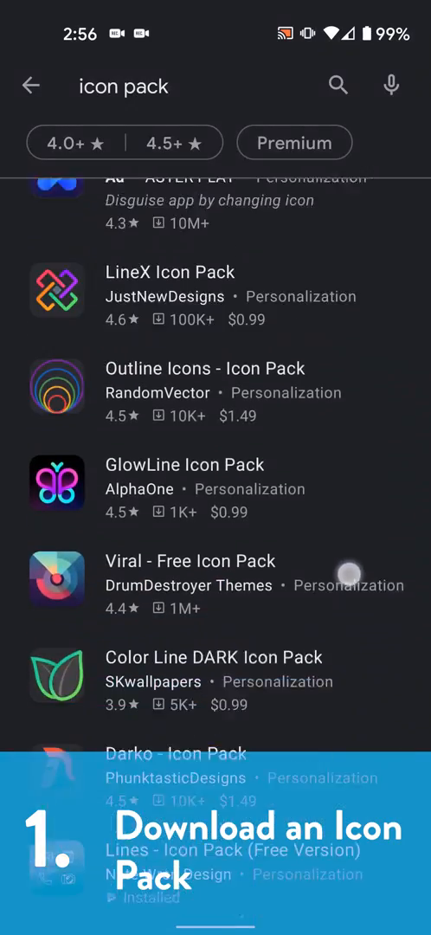
scroll(down, 3)
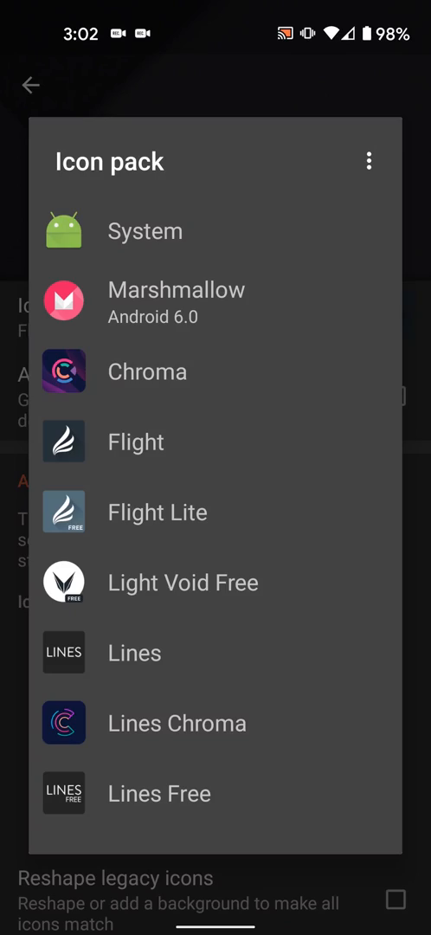
click(135, 442)
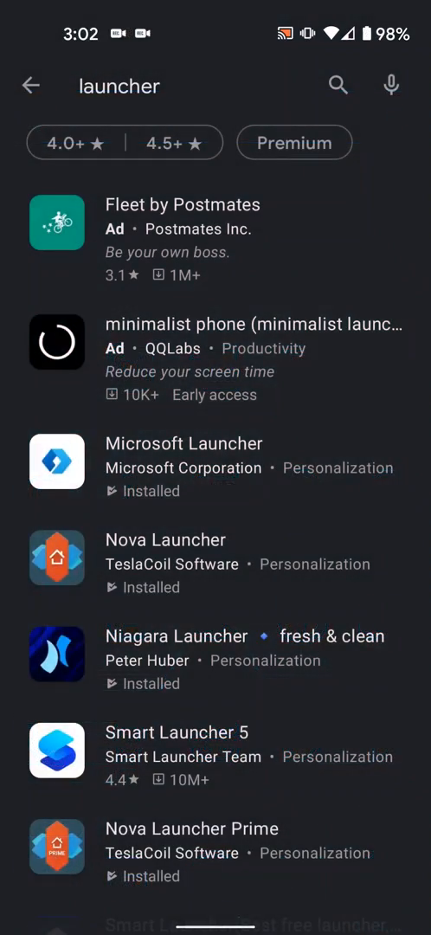
scroll(down, 3)
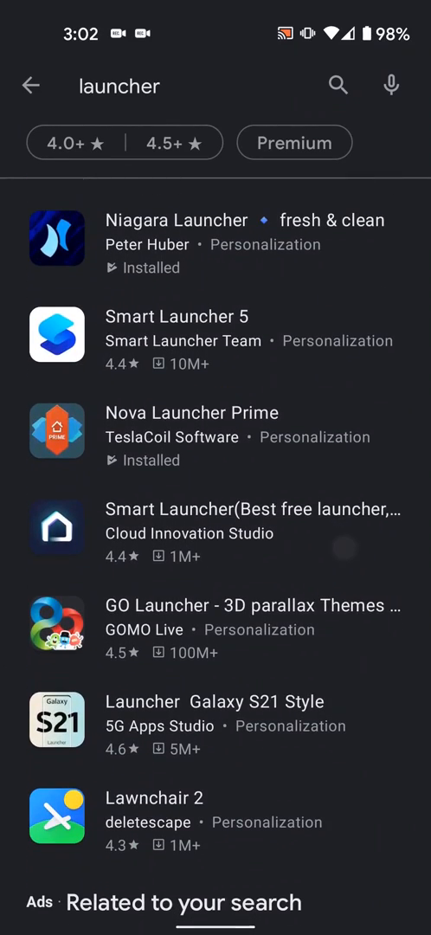
click(191, 413)
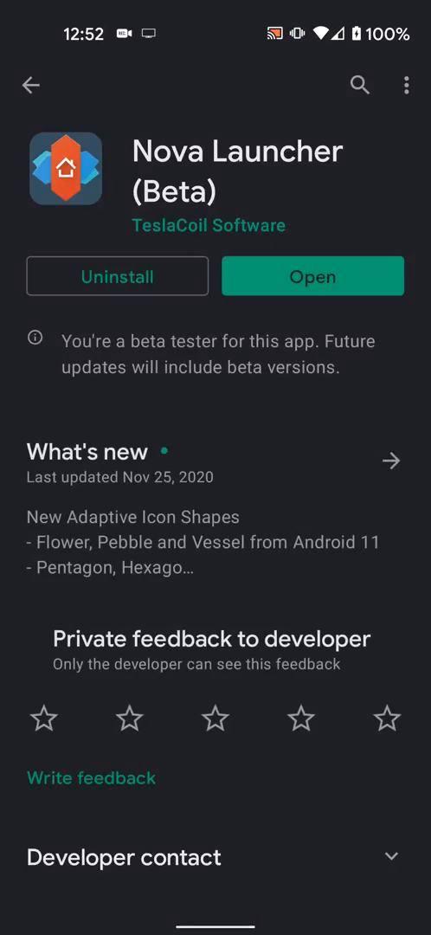
scroll(down, 3)
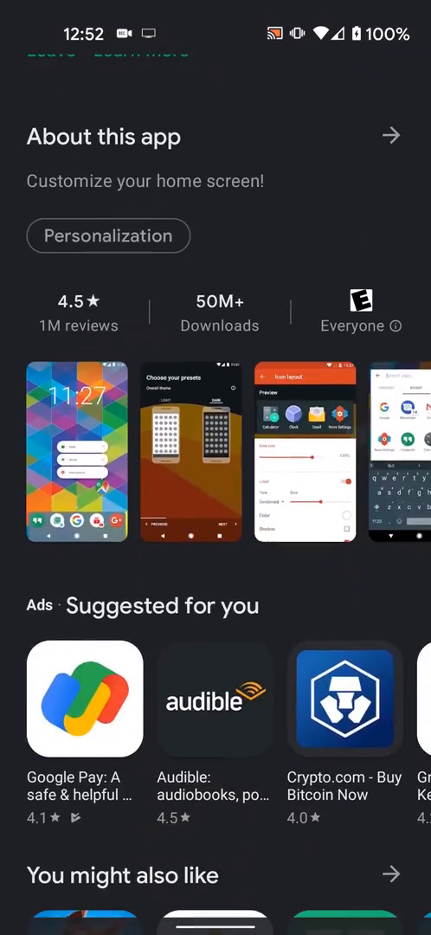
click(304, 451)
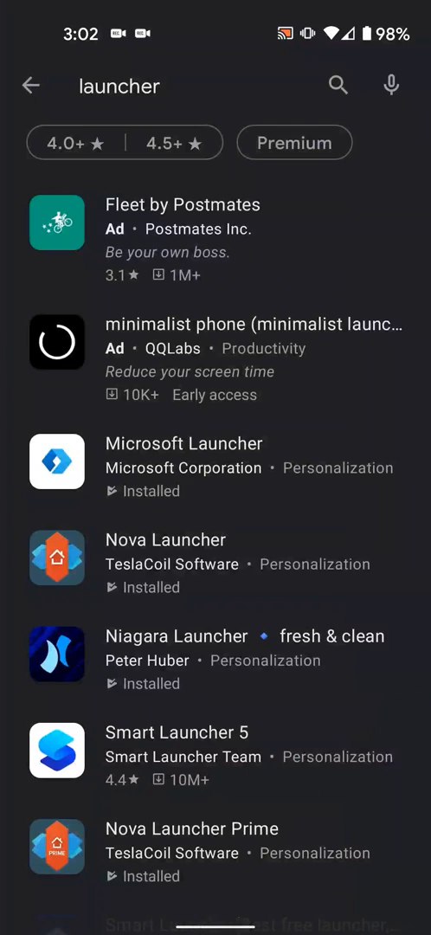
scroll(down, 3)
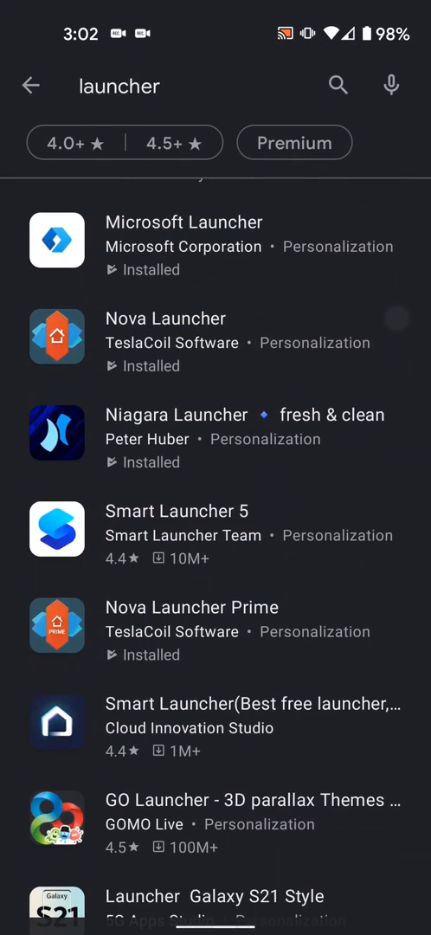
scroll(down, 3)
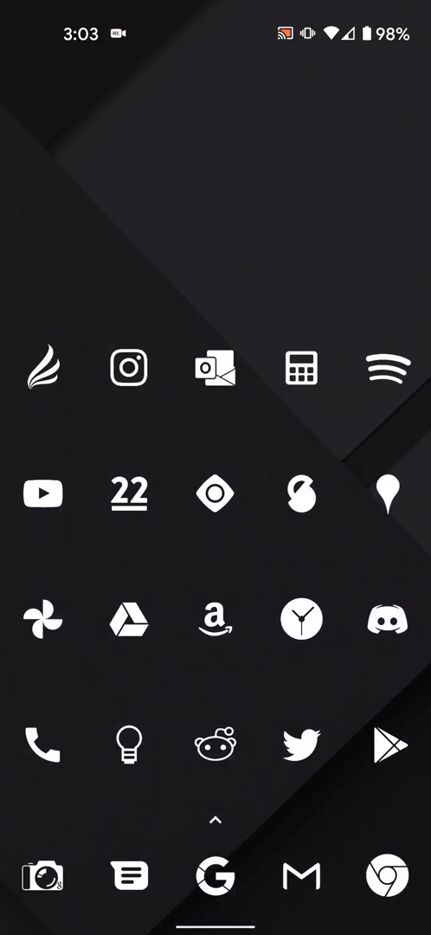
Step: Search Settings for 'home' and open the Default home app setting
scroll(down, 3)
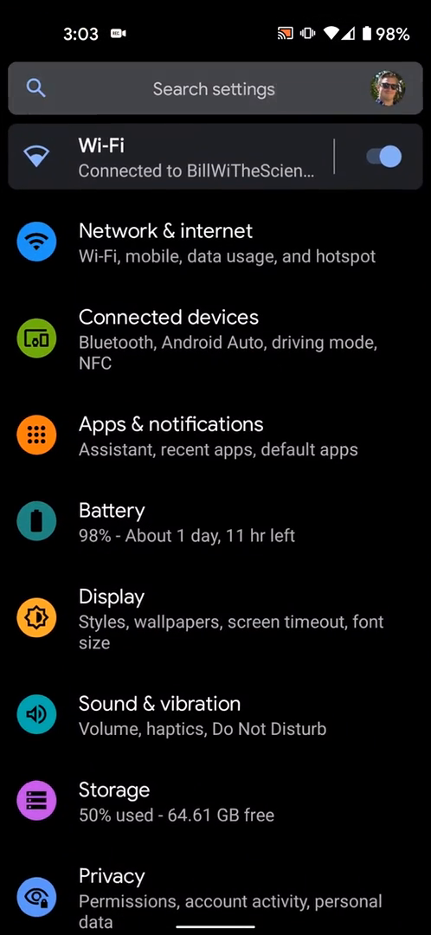
text(ho)
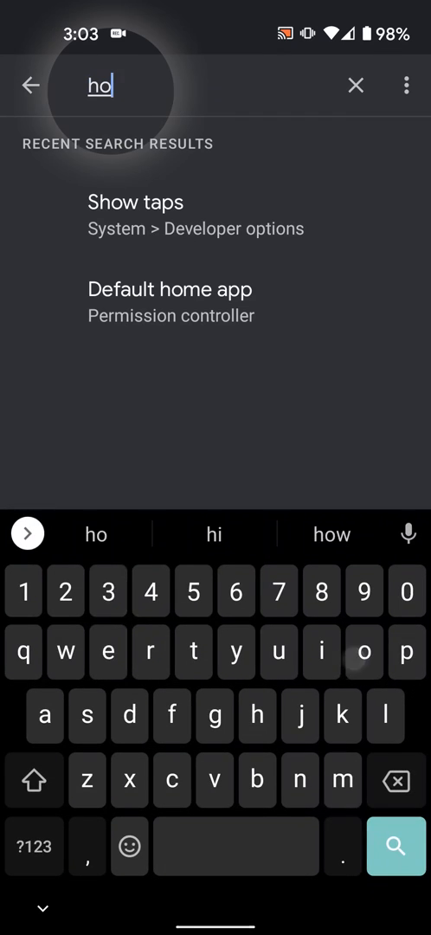
text(me)
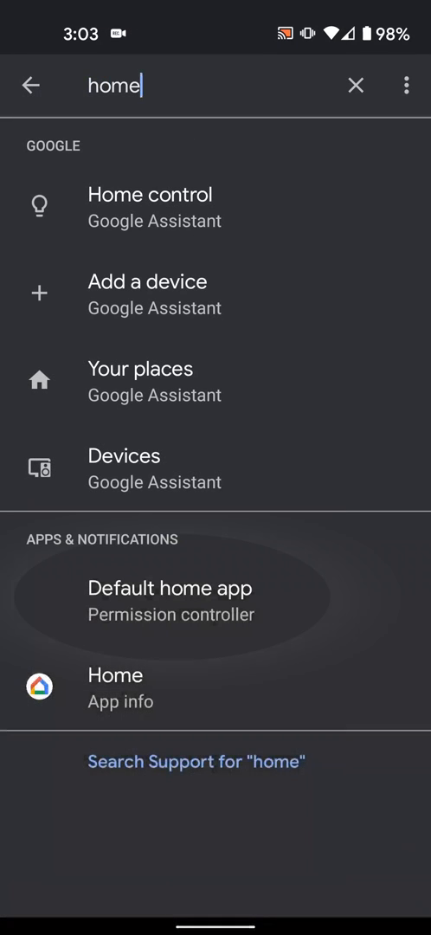
click(169, 589)
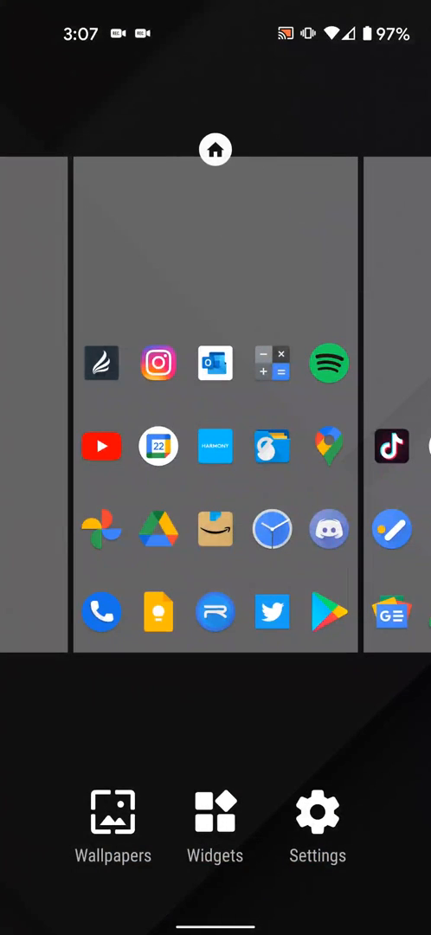
Step: Go through Nova Settings and Look & feel to the icon theme and shape options, then back out
click(317, 815)
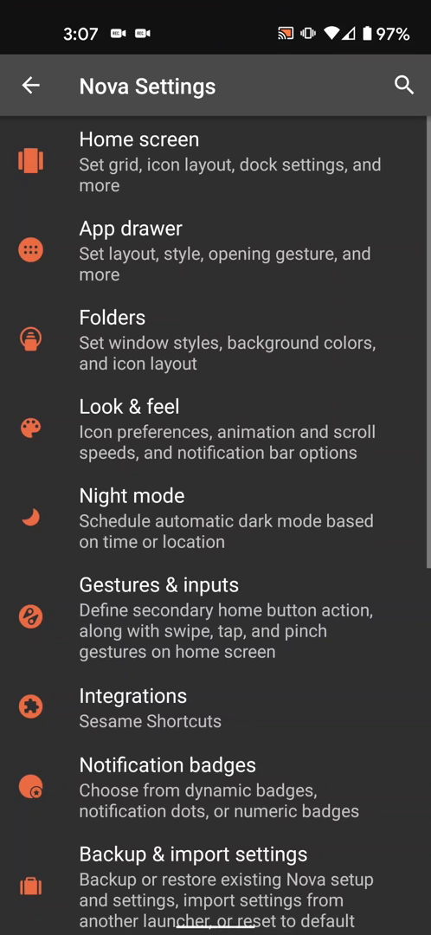
click(130, 416)
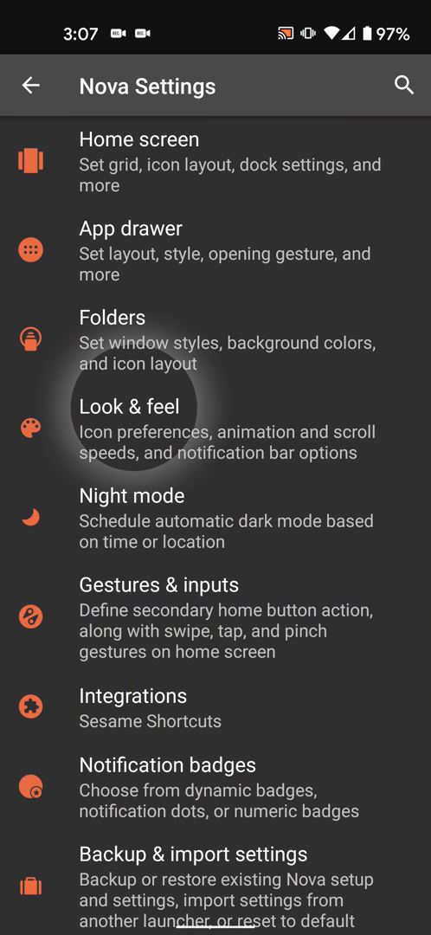
click(128, 407)
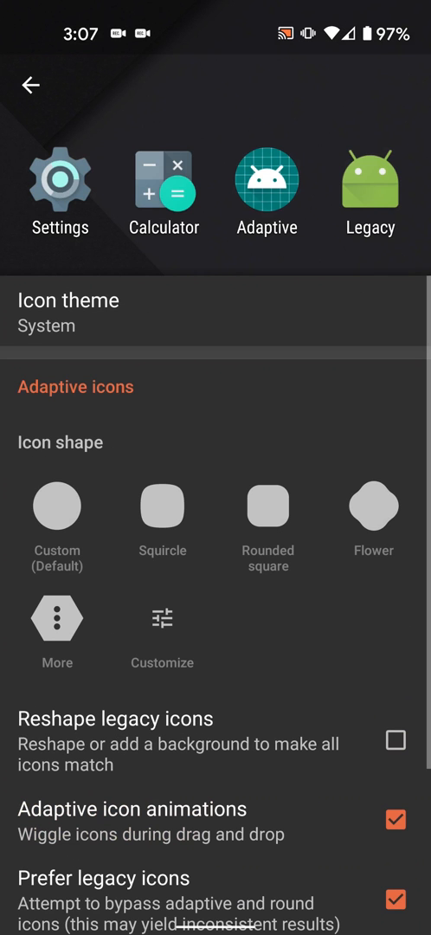
click(29, 83)
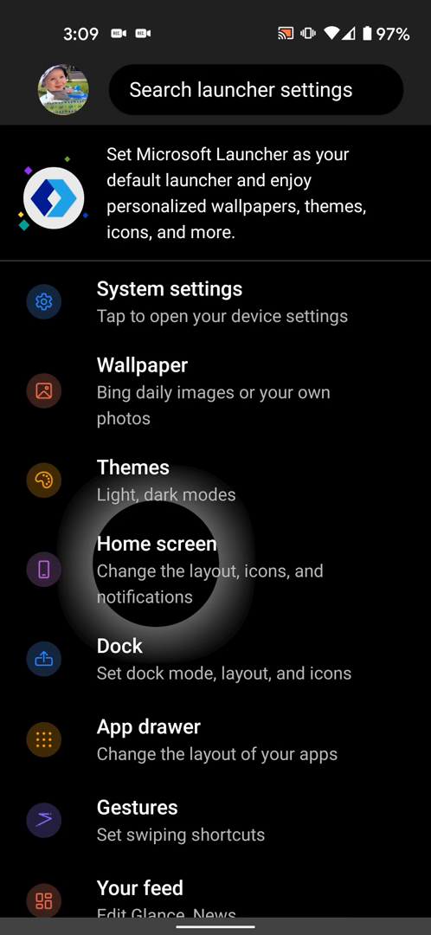
Step: Through Home screen > Icon appearance, choose Chroma instead of Flight and confirm the change
click(156, 570)
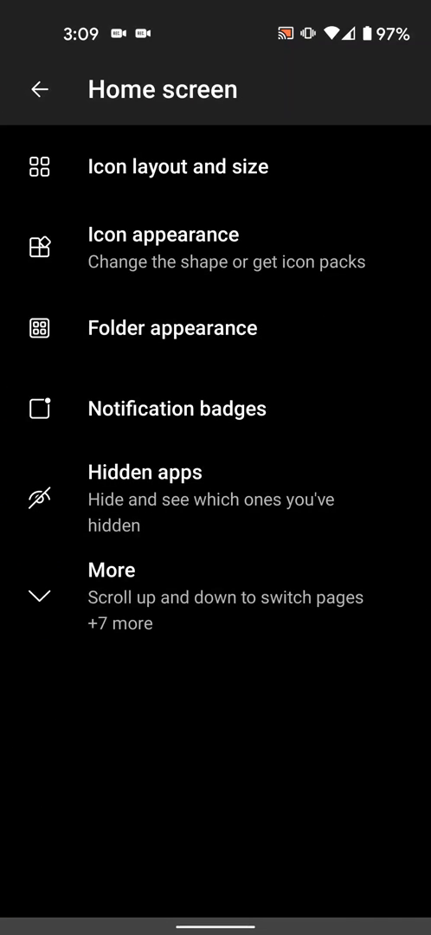
click(163, 246)
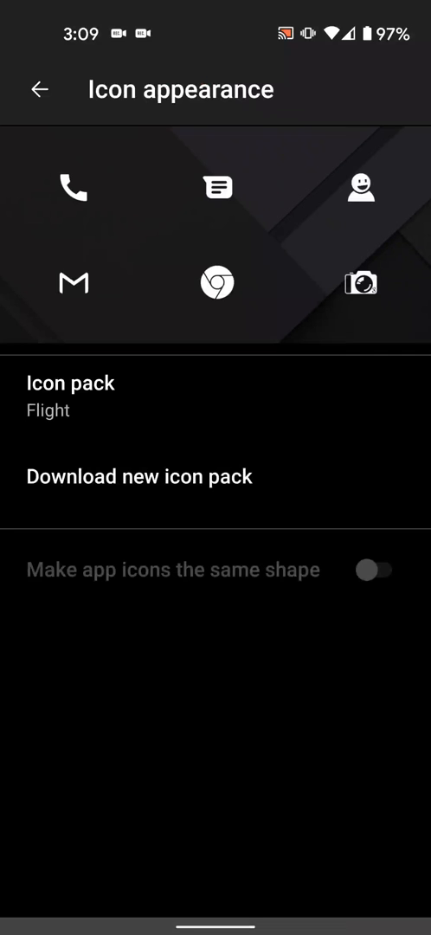
click(61, 398)
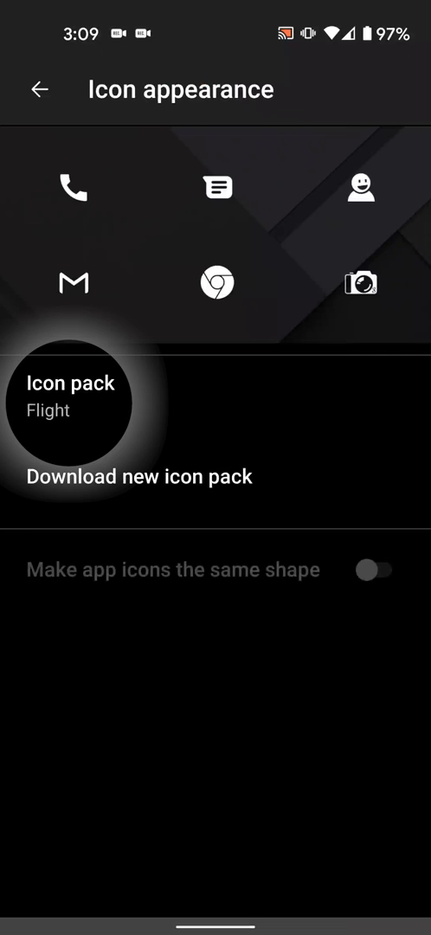
click(69, 383)
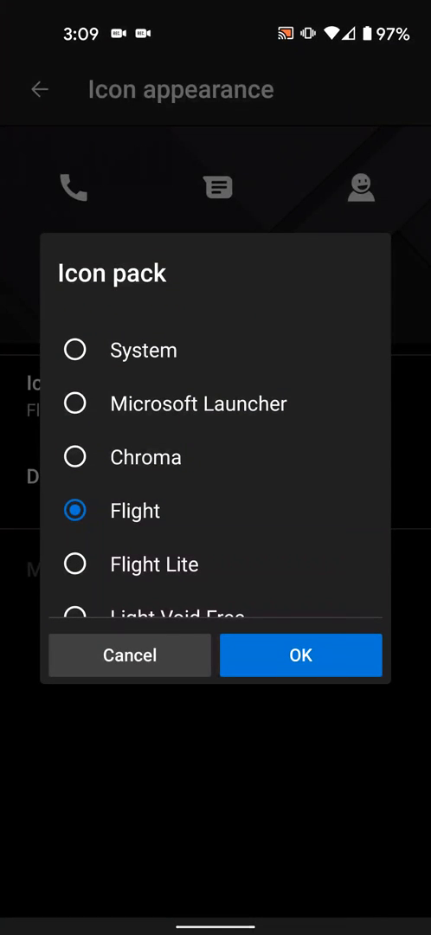
click(76, 457)
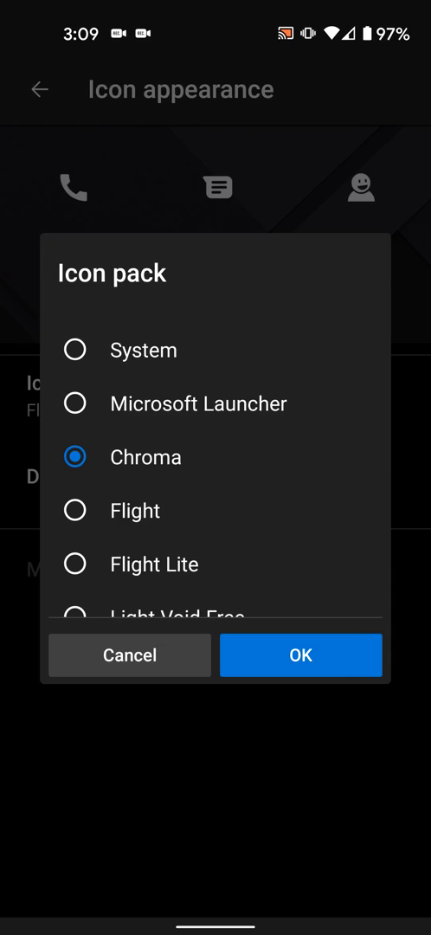
click(299, 654)
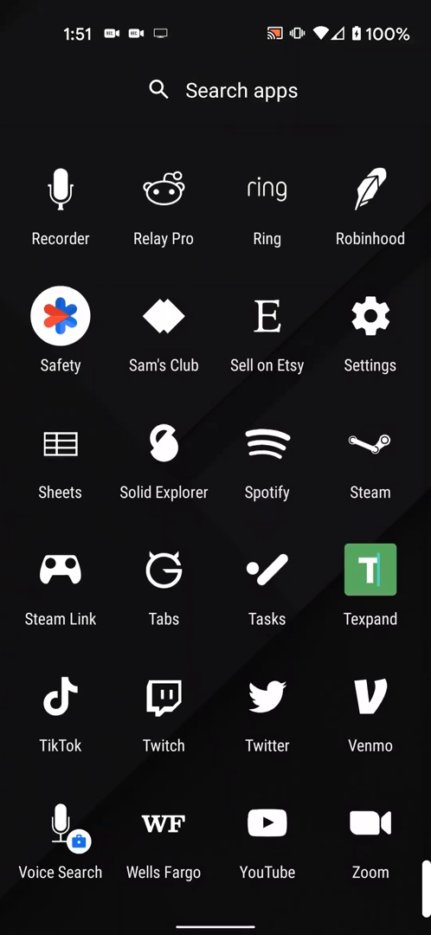
Step: Edit the Texpand shortcut's icon, choosing Flight as source and reaching its searchable icon browser
click(370, 570)
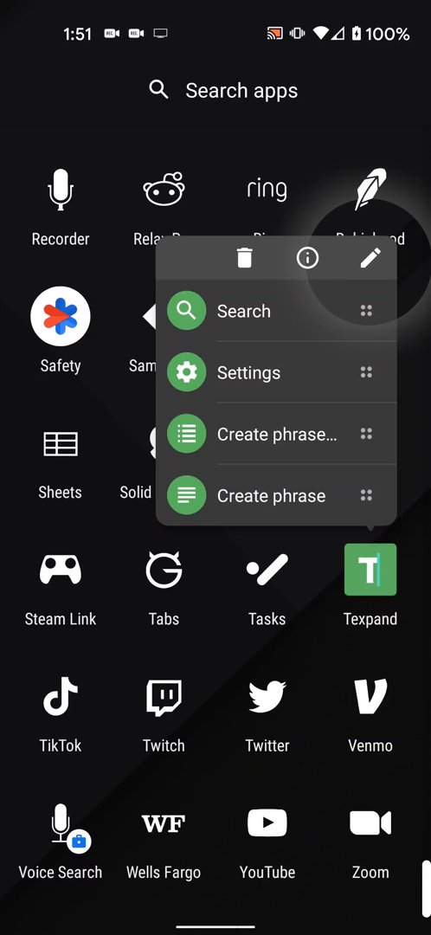
click(367, 260)
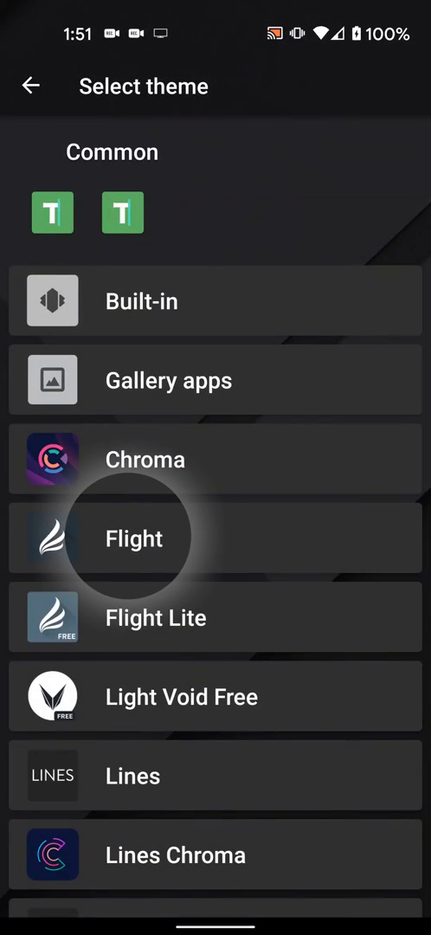
click(135, 537)
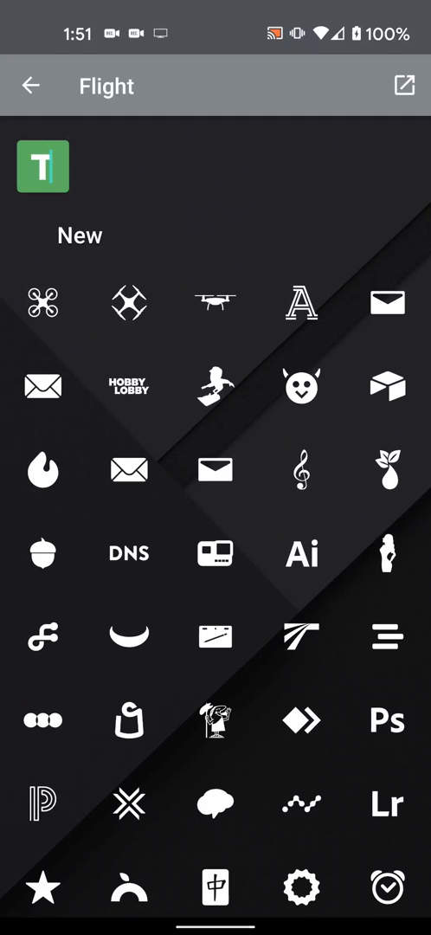
click(401, 83)
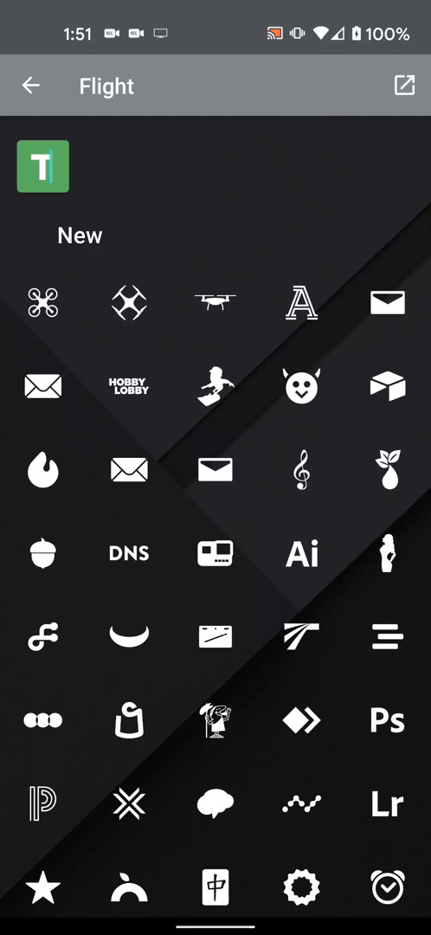
click(35, 168)
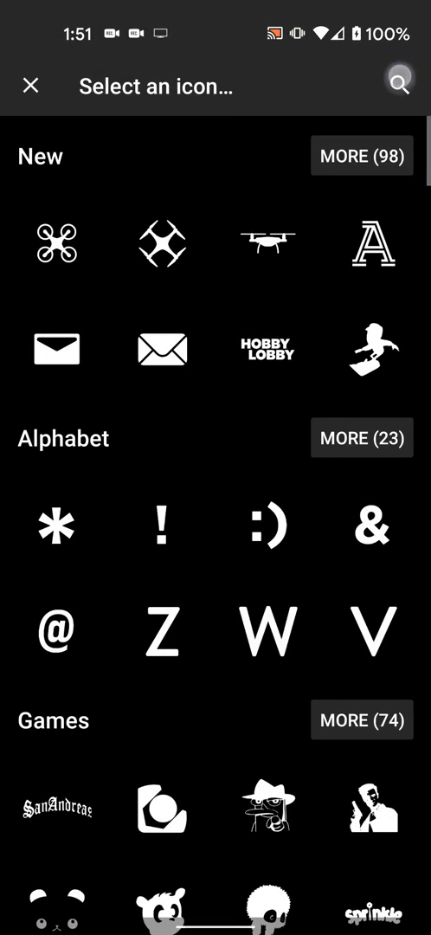
Step: Search the Flight picker for 'note', pick the notepad icon and save it with DONE
text(n)
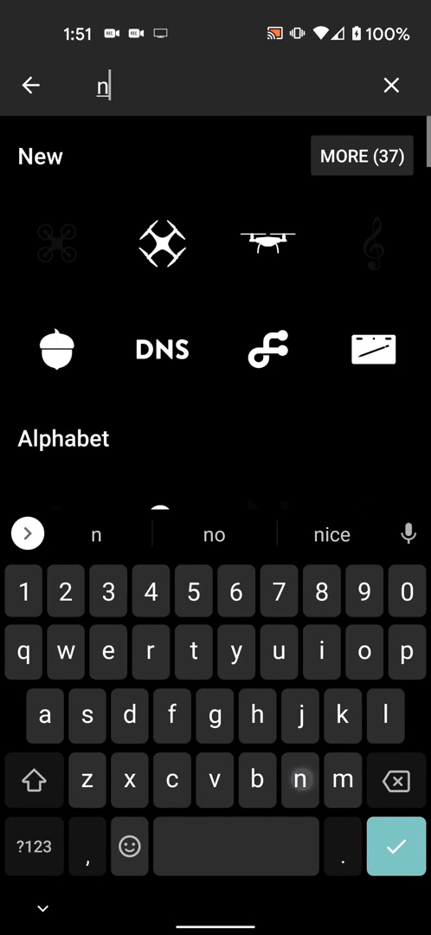
text(ote)
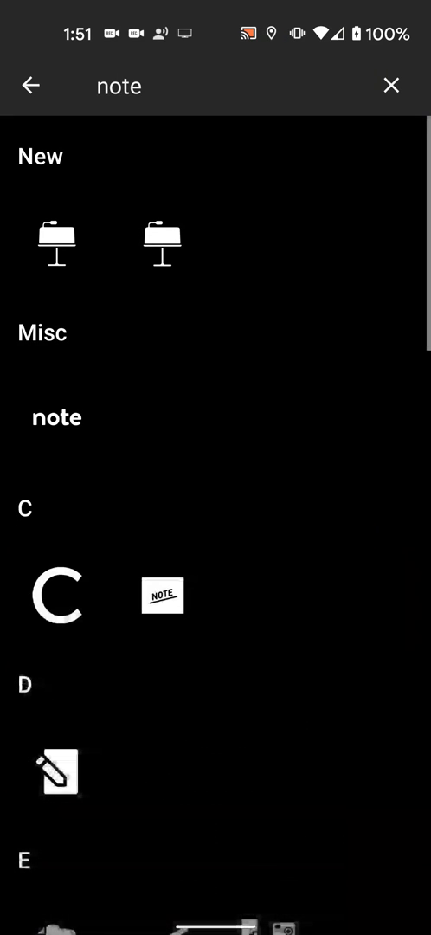
scroll(down, 3)
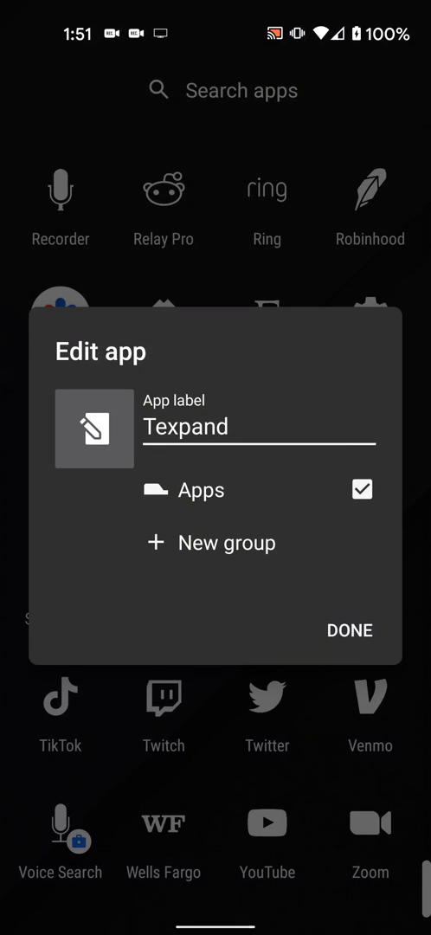
click(347, 629)
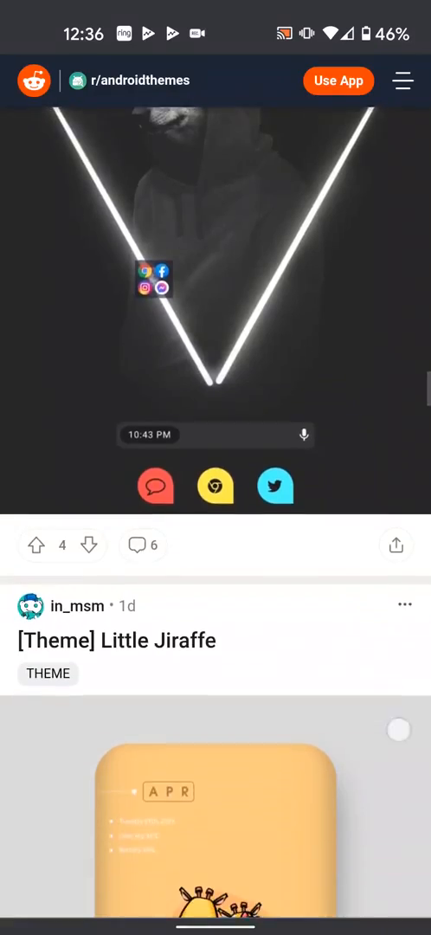
scroll(down, 3)
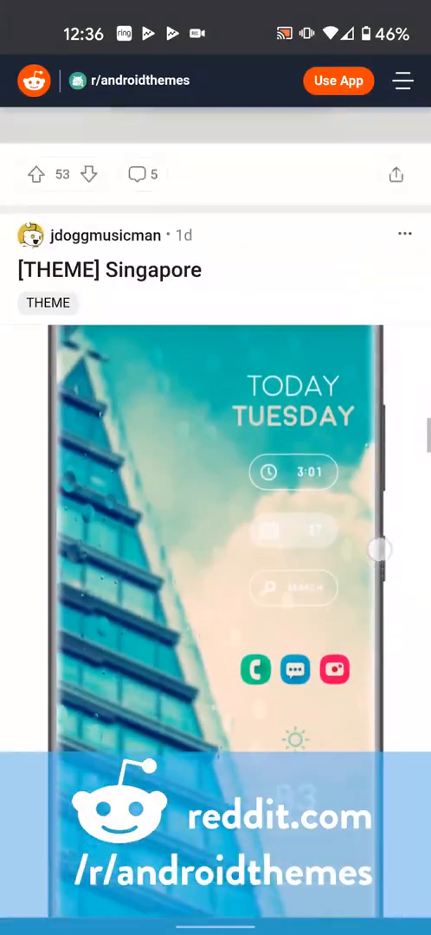
scroll(down, 3)
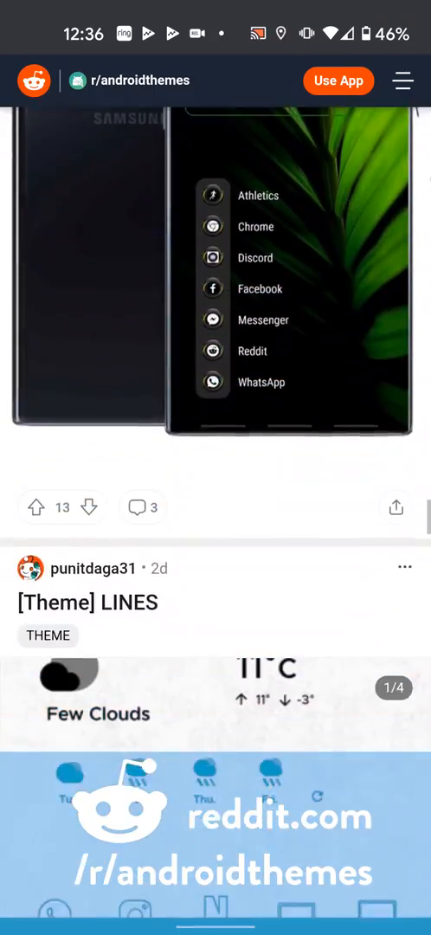
scroll(down, 3)
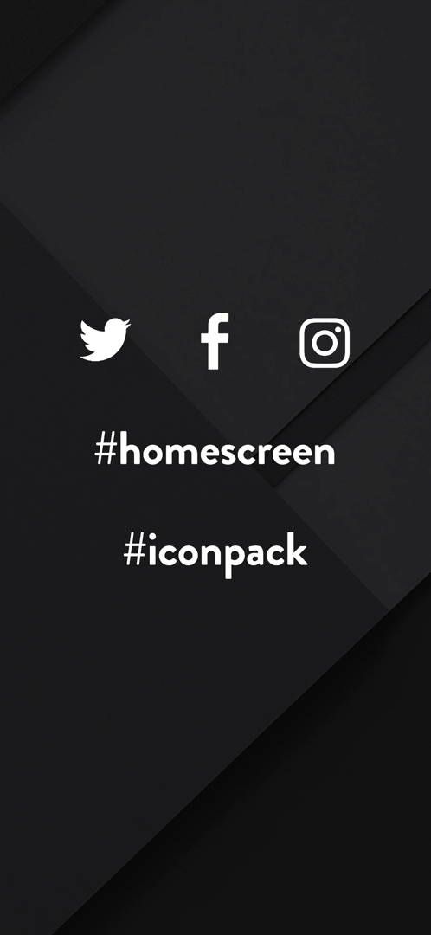
scroll(left, 3)
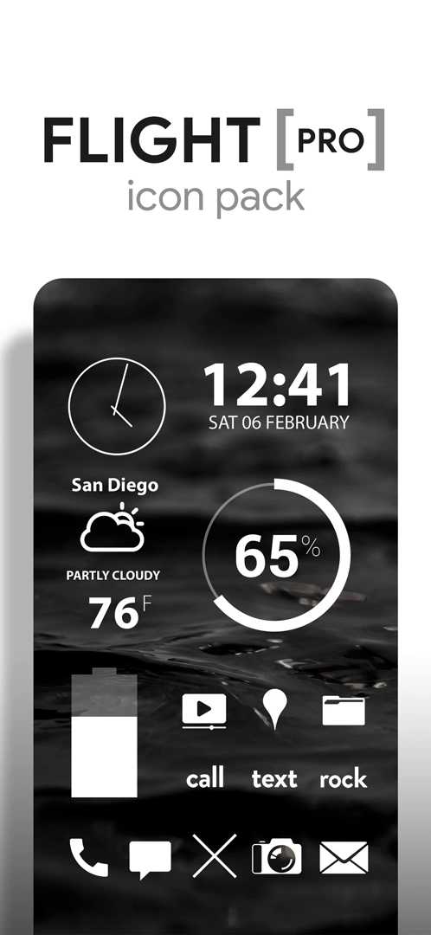